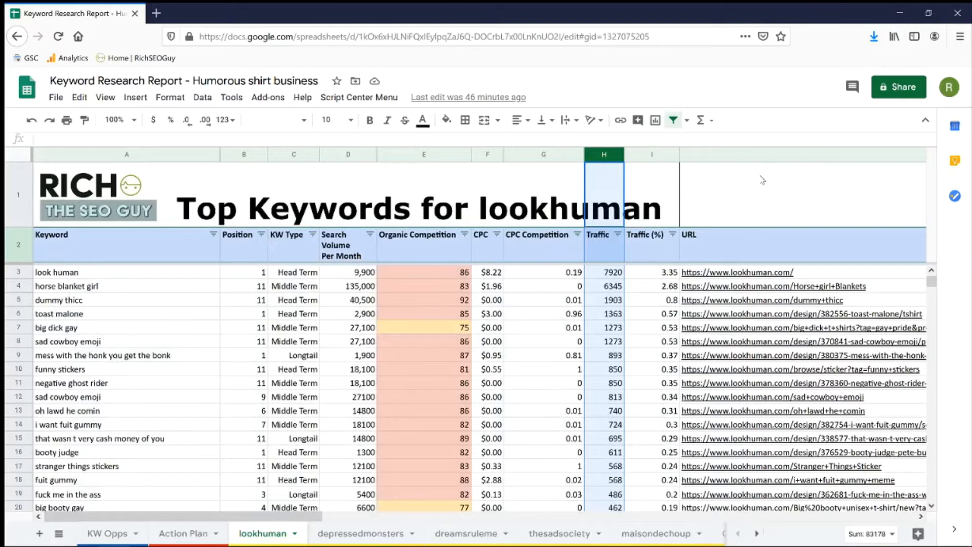
# - Open the lookhuman 'Mess With The Honk You Get The Bonk' T-shirt page and scroll its description
pyautogui.click(423, 354)
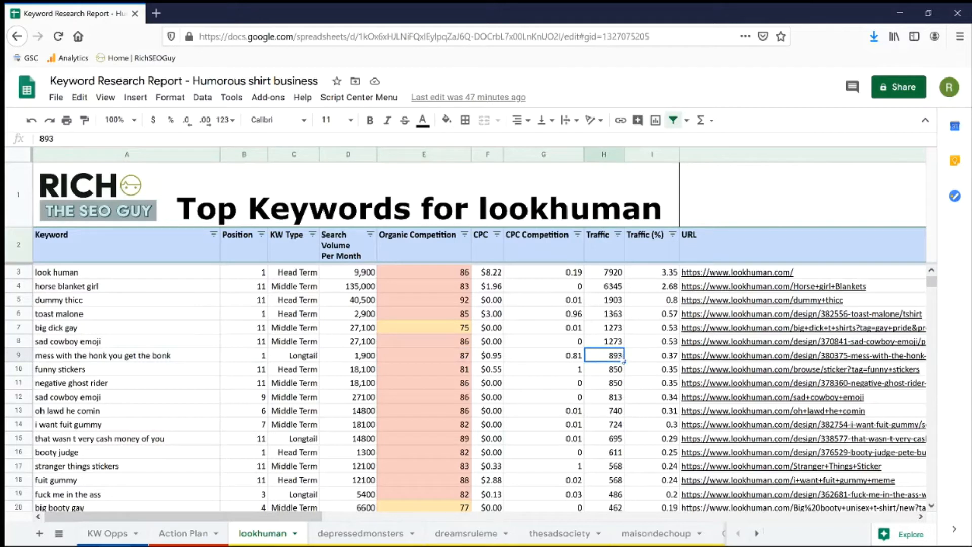
pyautogui.click(802, 355)
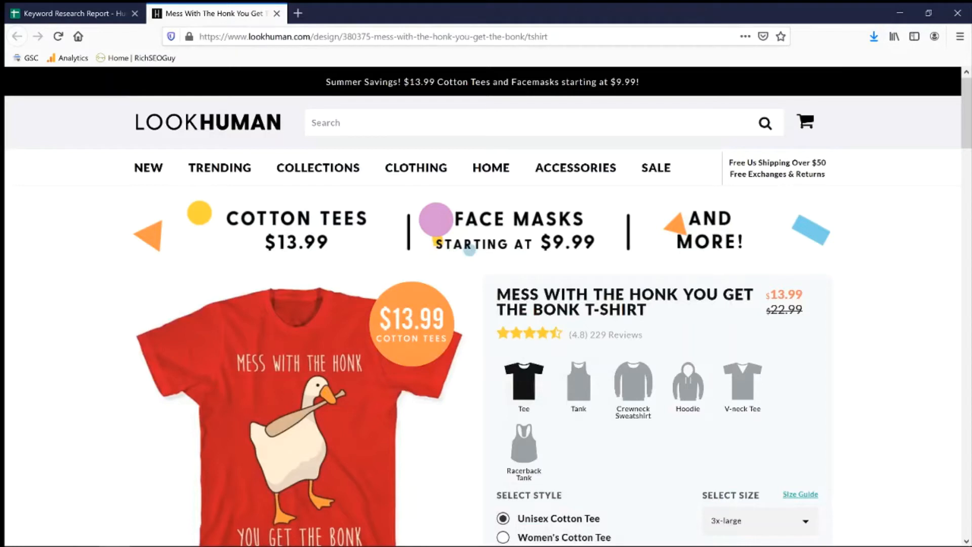
pyautogui.scroll(-3)
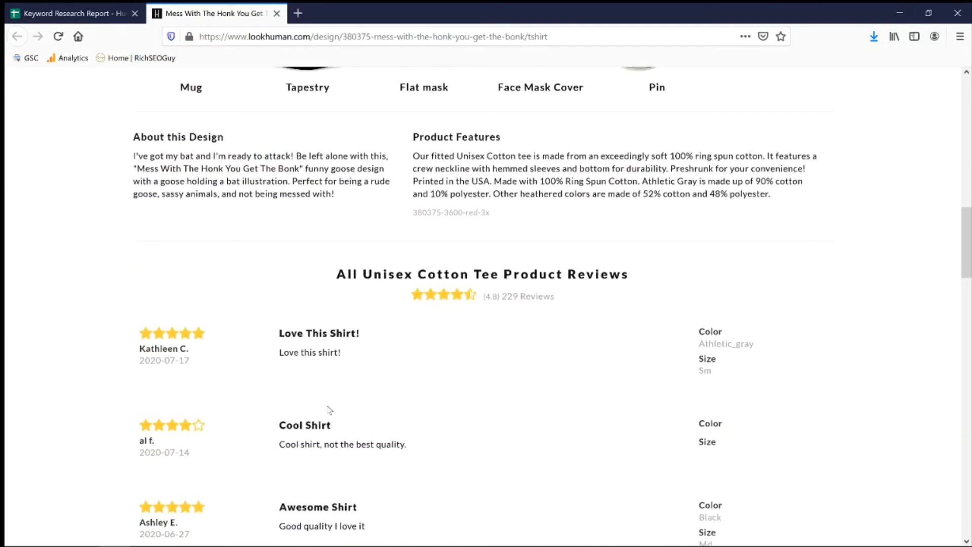
pyautogui.scroll(3)
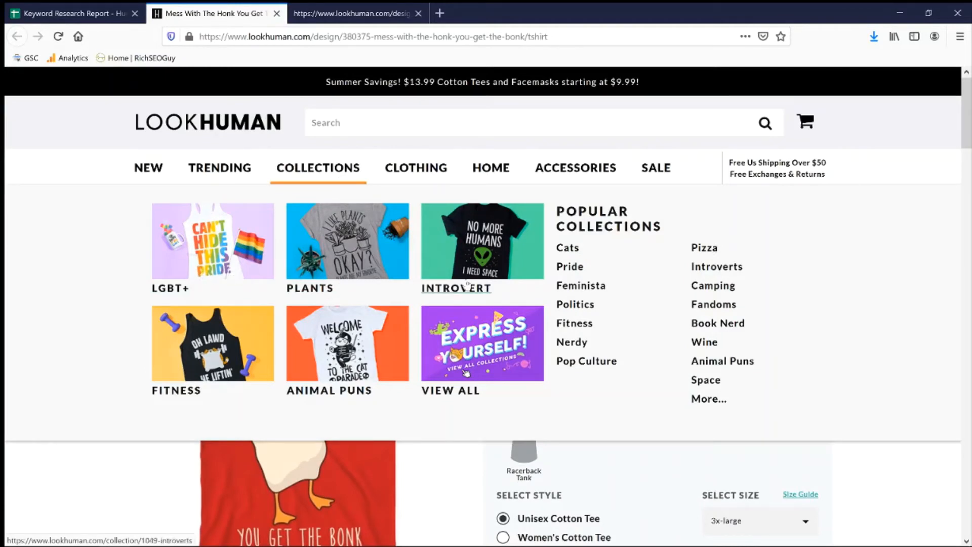
pyautogui.moveTo(329, 391)
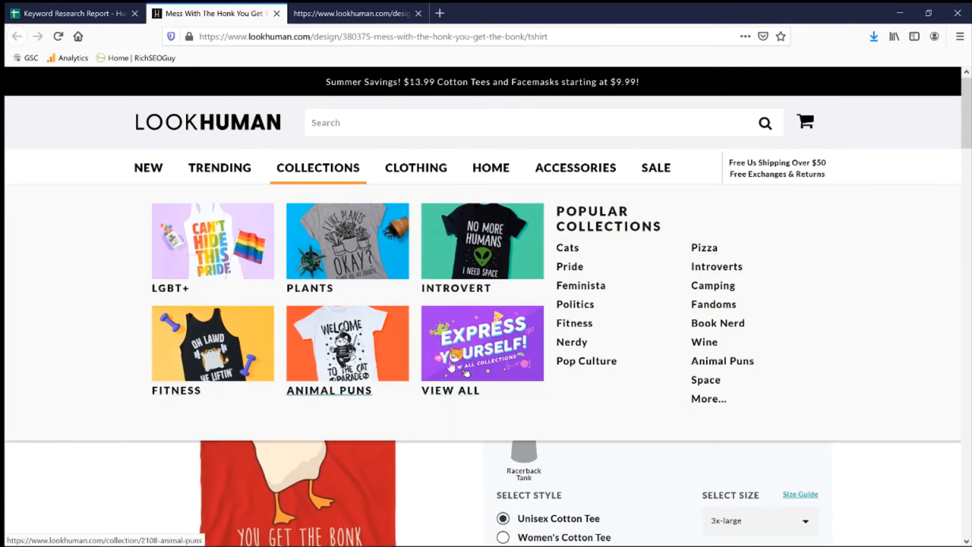